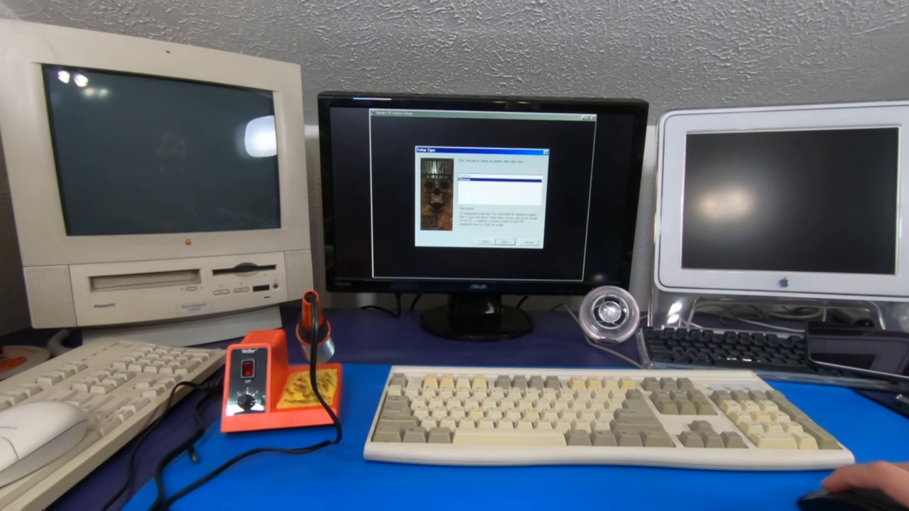
Step: Confirm the Minimum setup type and the default destination folder so file copying begins
{"action": "left_click", "coordinate": [503, 242]}
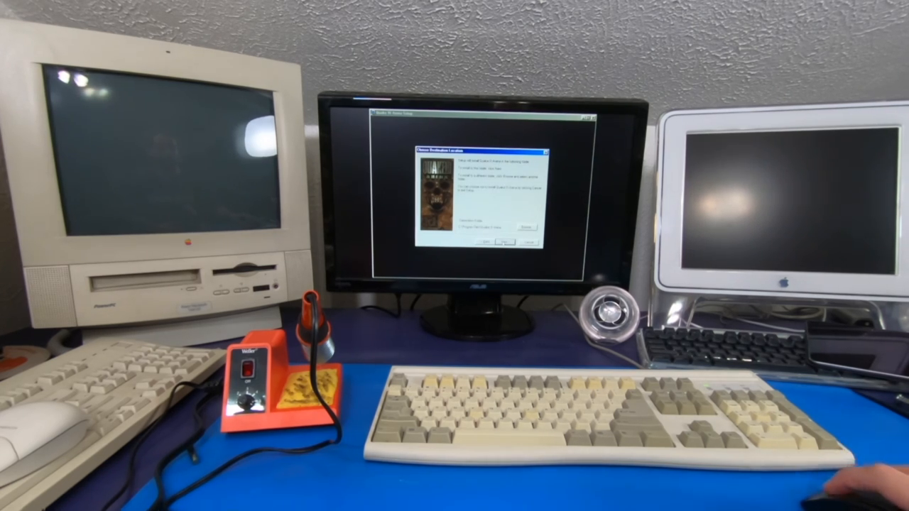
{"action": "left_click", "coordinate": [503, 242]}
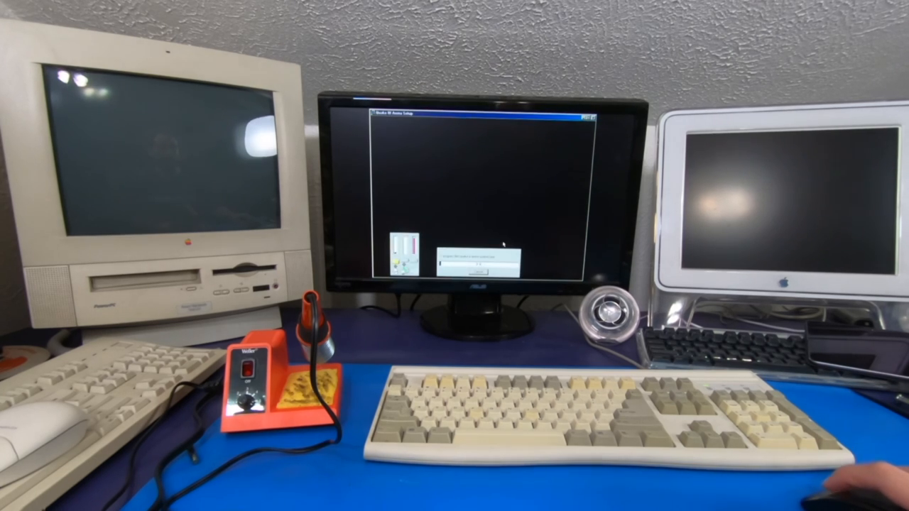